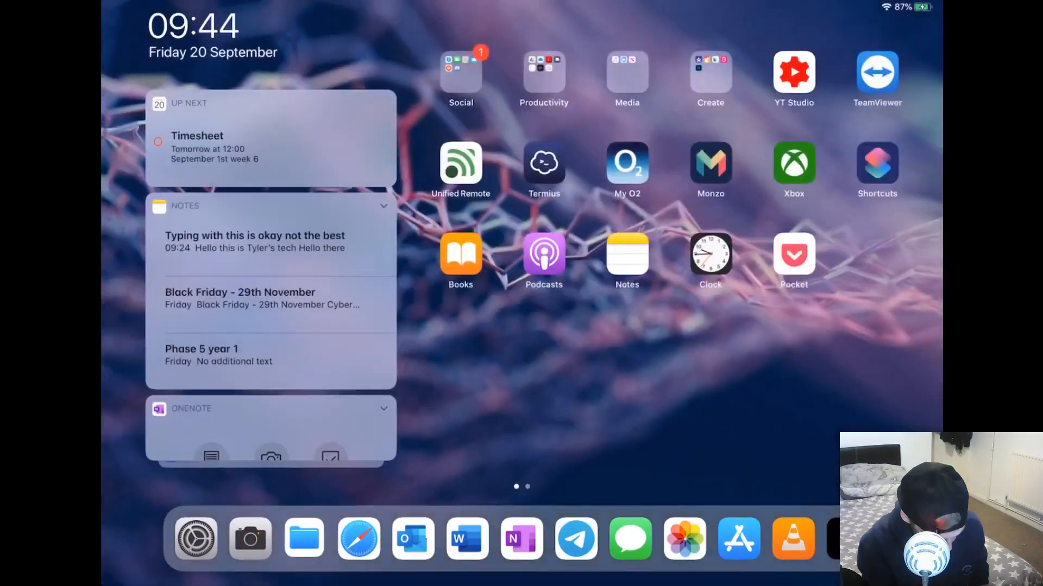
- Open the Settings app from the dock on the home screen
click(302, 539)
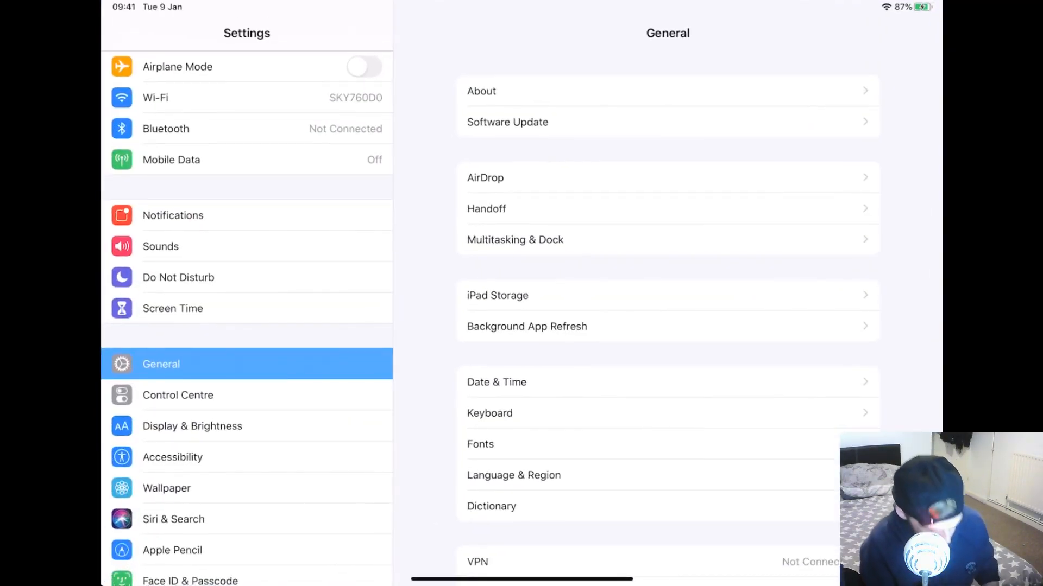
- Set Appearance to Dark under Display & Brightness, then return to the home screen
click(192, 425)
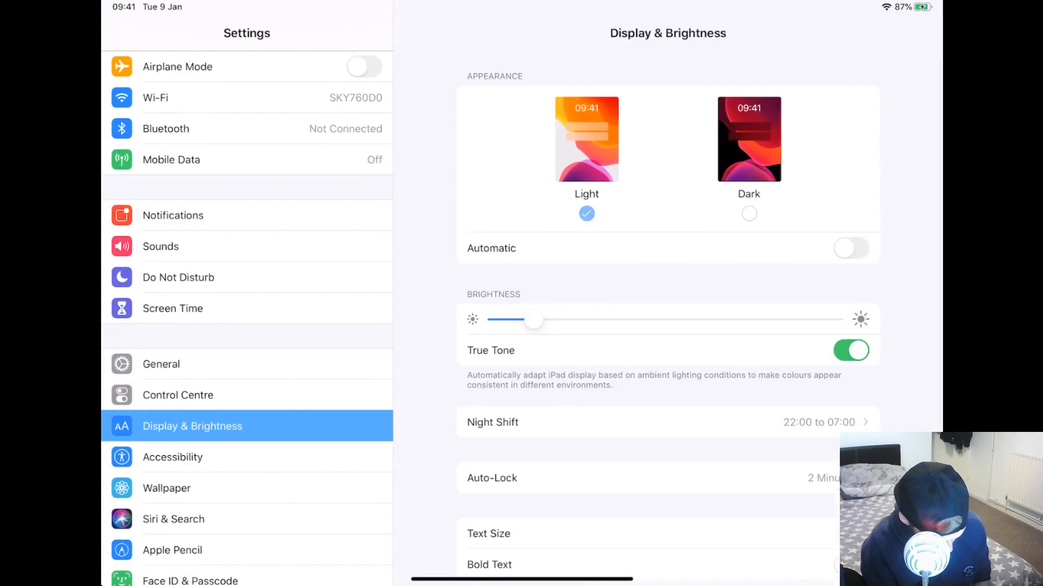
click(748, 139)
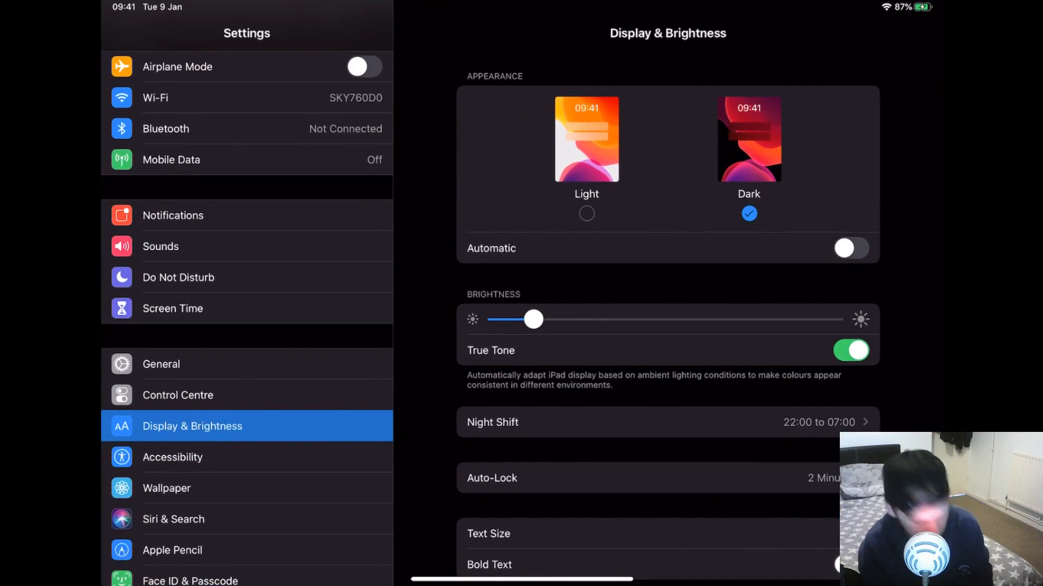
click(585, 139)
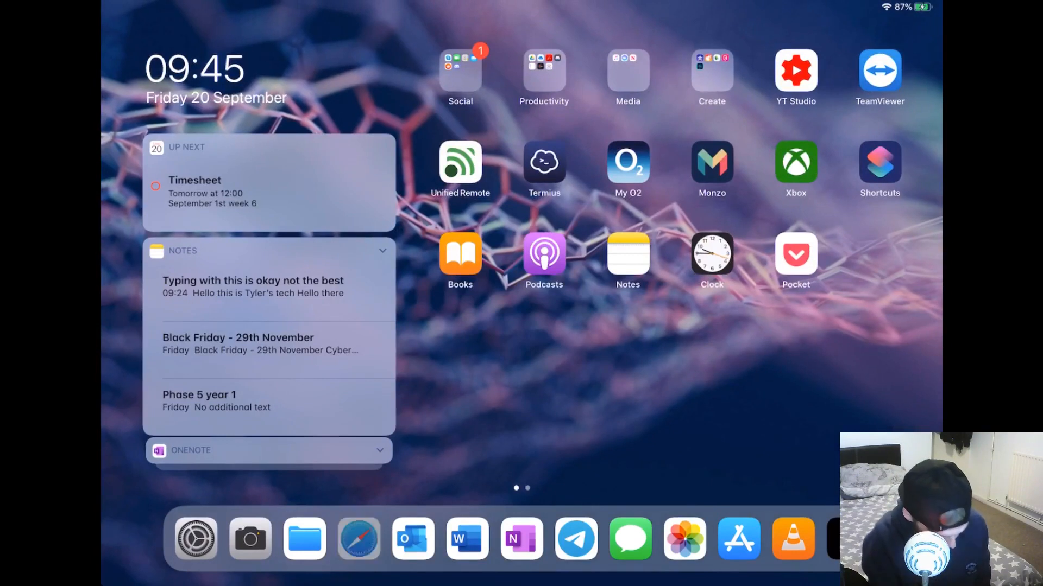
- Visit distrowatch.com in Safari and start the Parrot-kde-home ISO download
click(357, 539)
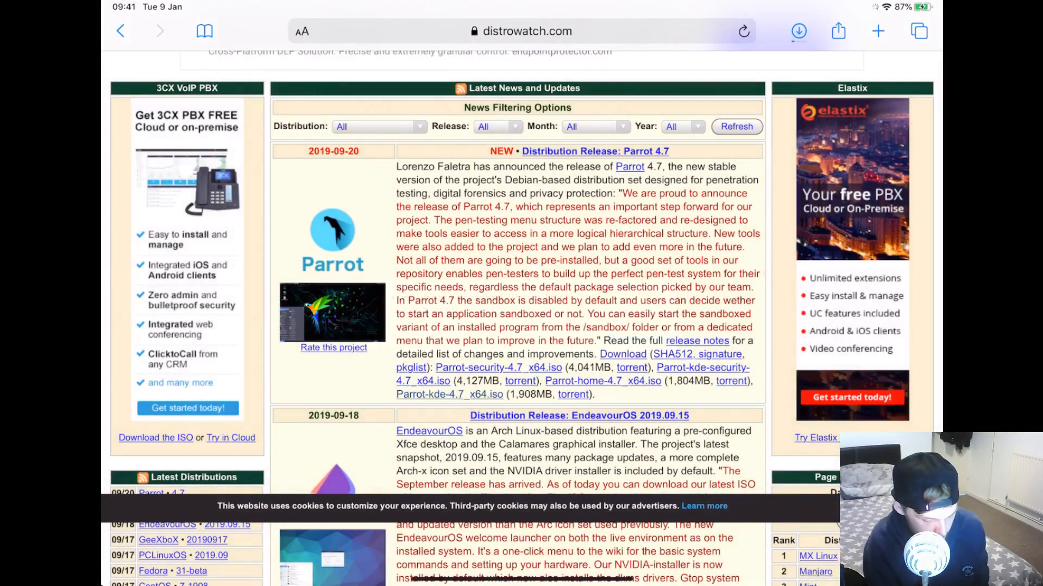
click(799, 30)
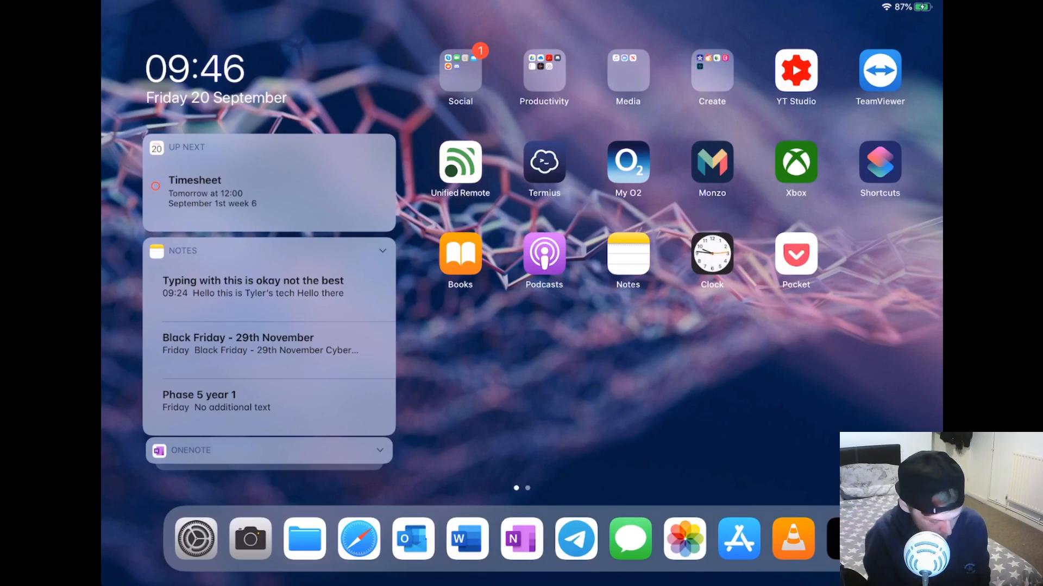
click(411, 539)
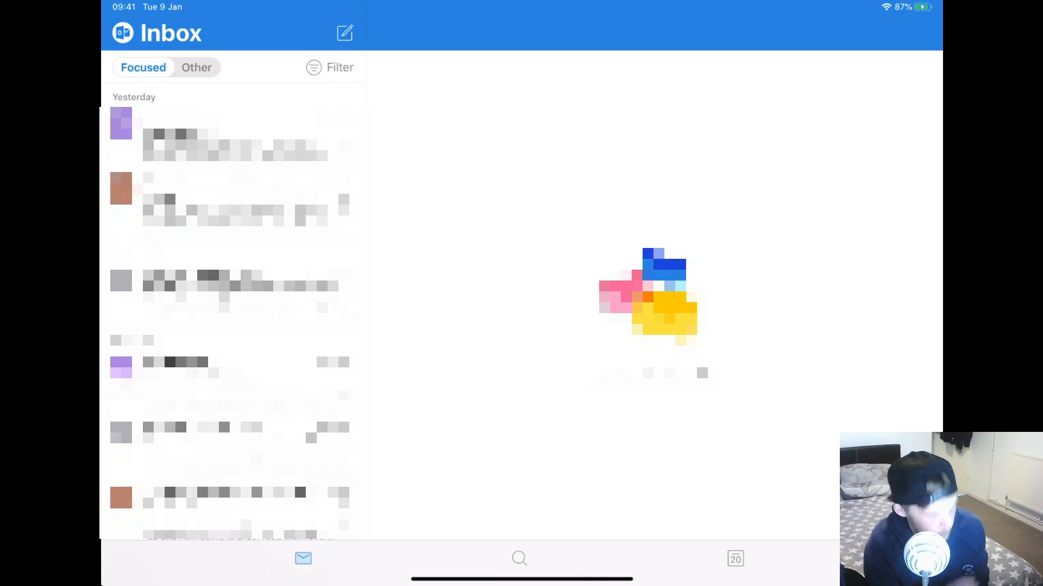
click(735, 558)
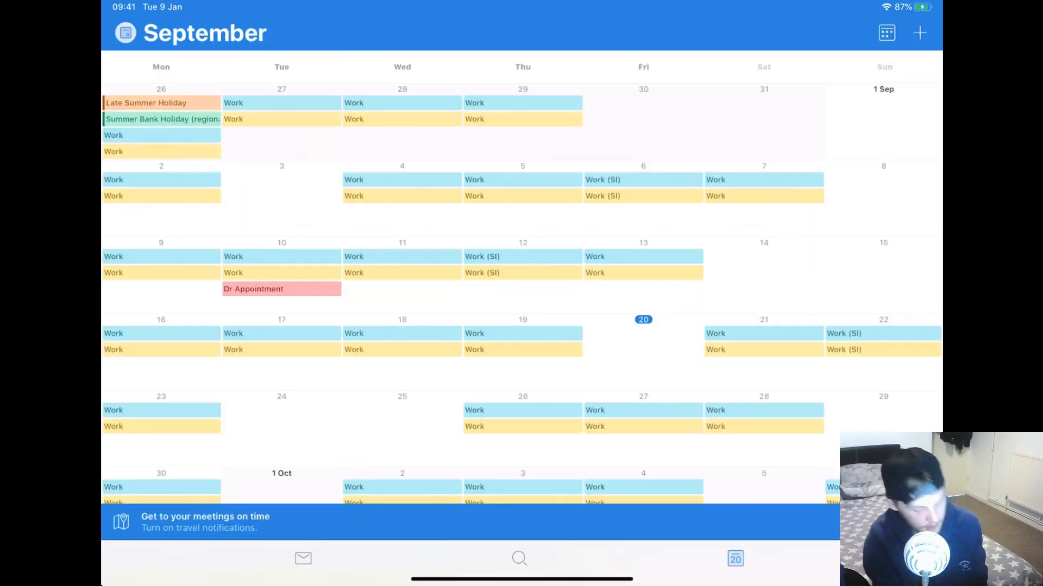
click(303, 558)
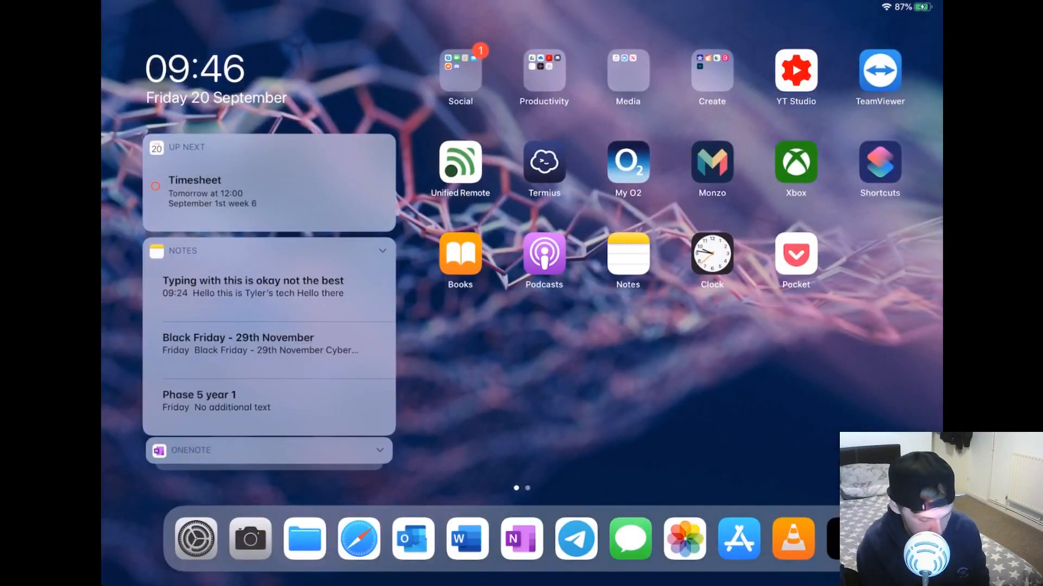
- View the 'Typing with this is okay' note in Notes, then go back home
click(627, 256)
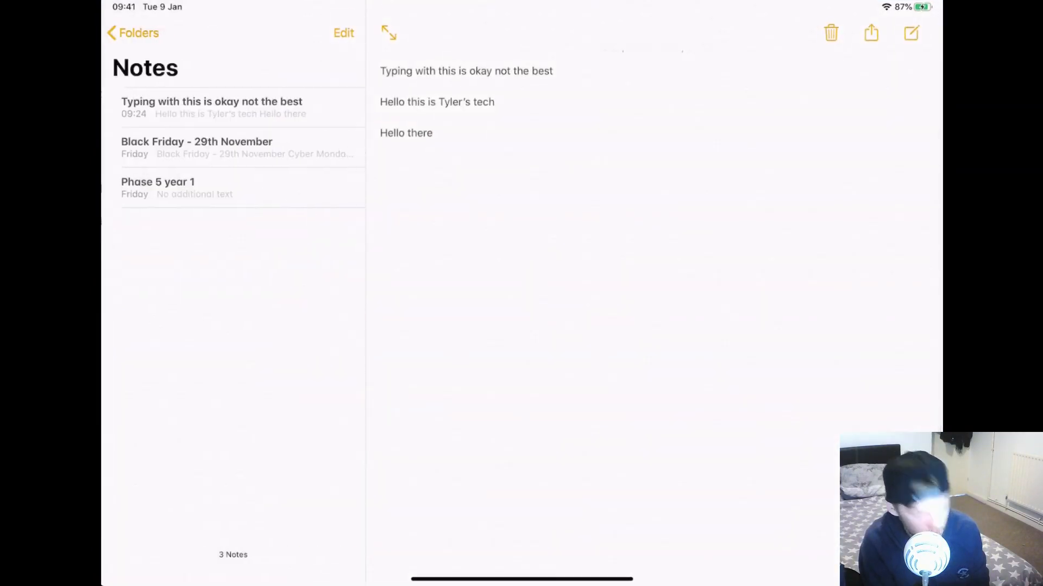
click(232, 108)
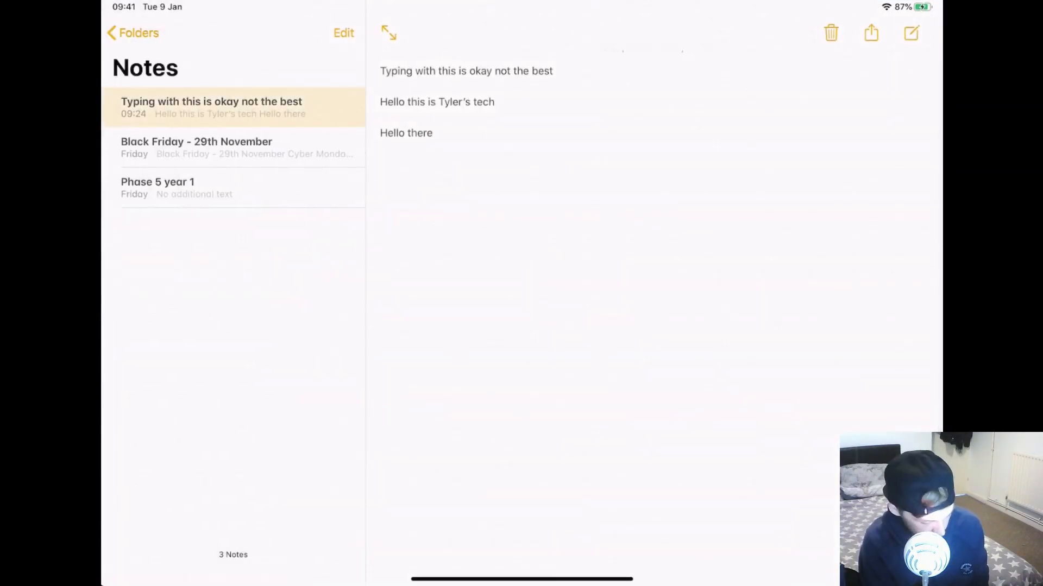
click(132, 32)
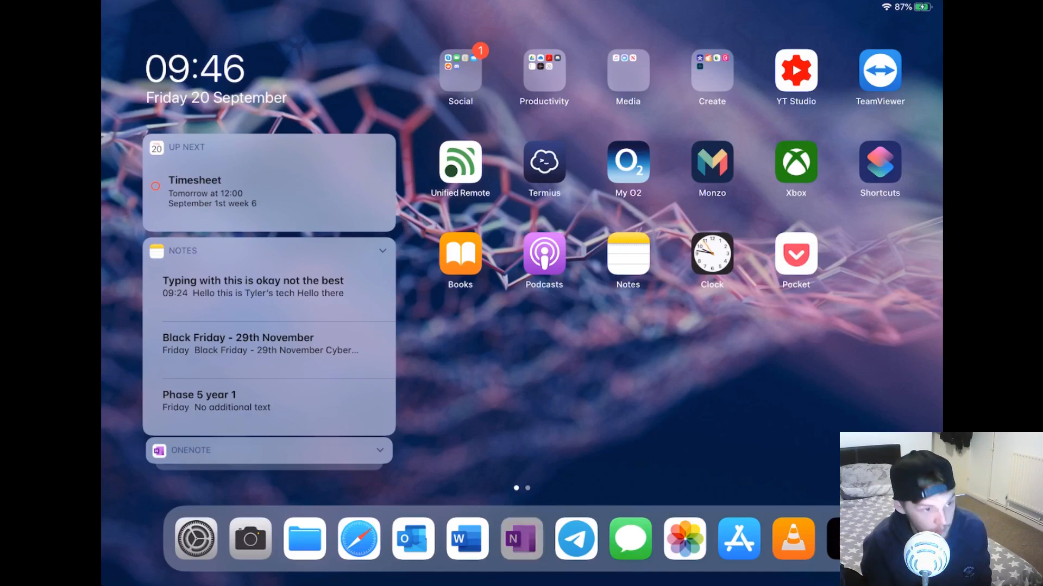
- Show OneNote's handwritten tour notes page and scroll through its Home Screen and Multi tasking sections
click(521, 539)
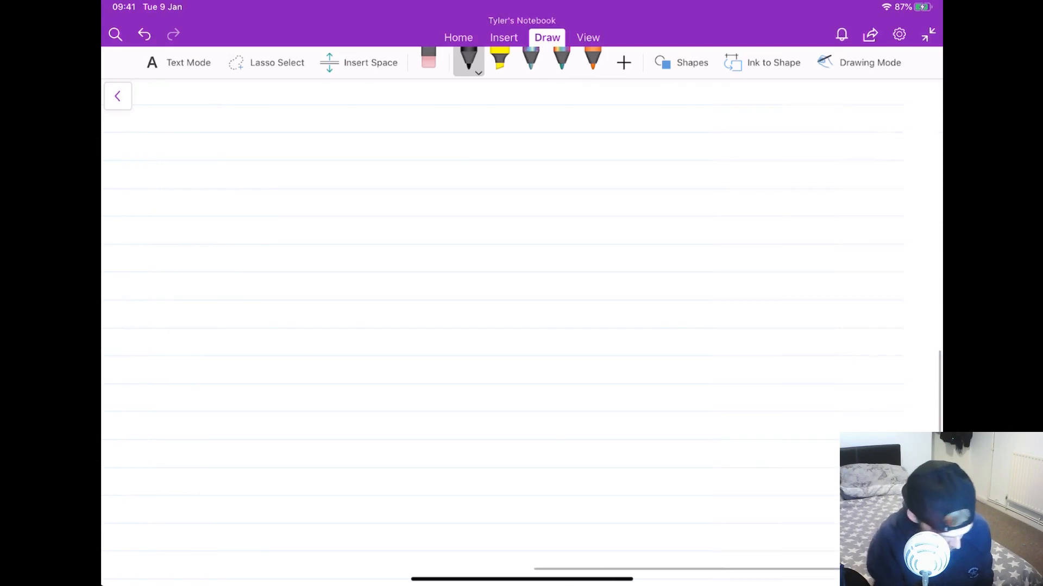
click(117, 96)
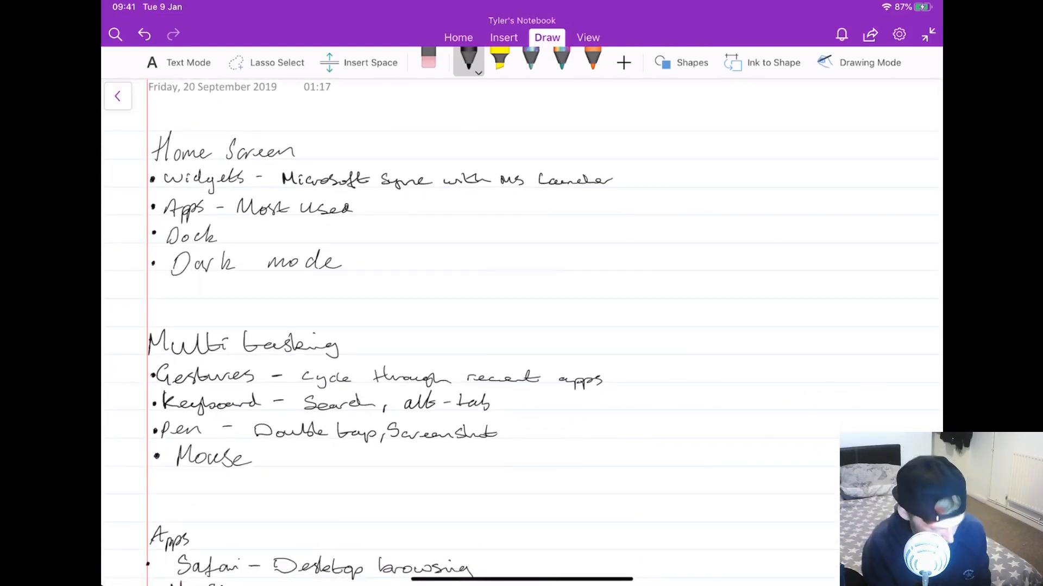
scroll(down, 3)
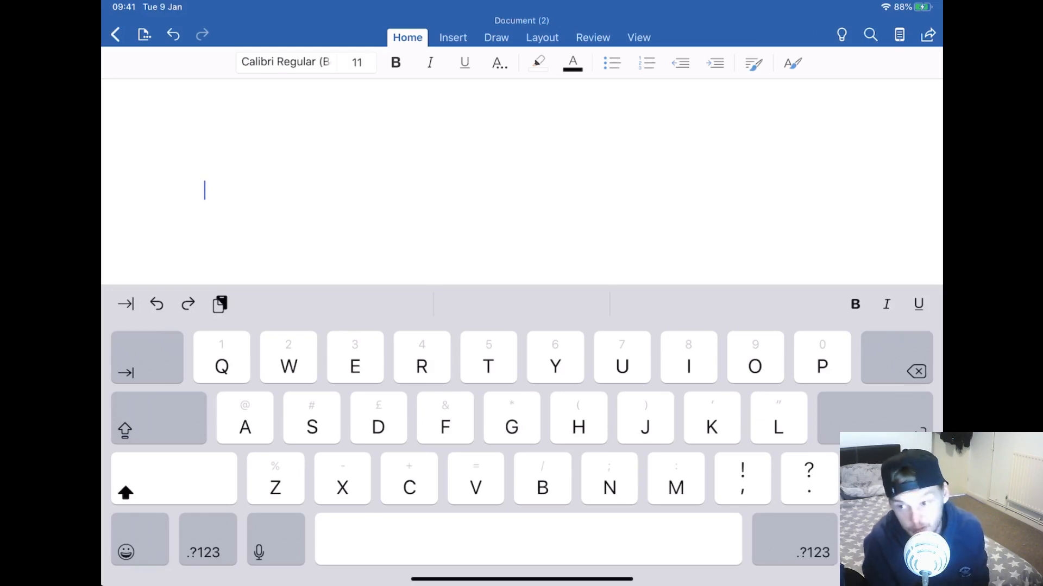
- Type 'He' into the blank Word document with the on-screen keyboard
text(He)
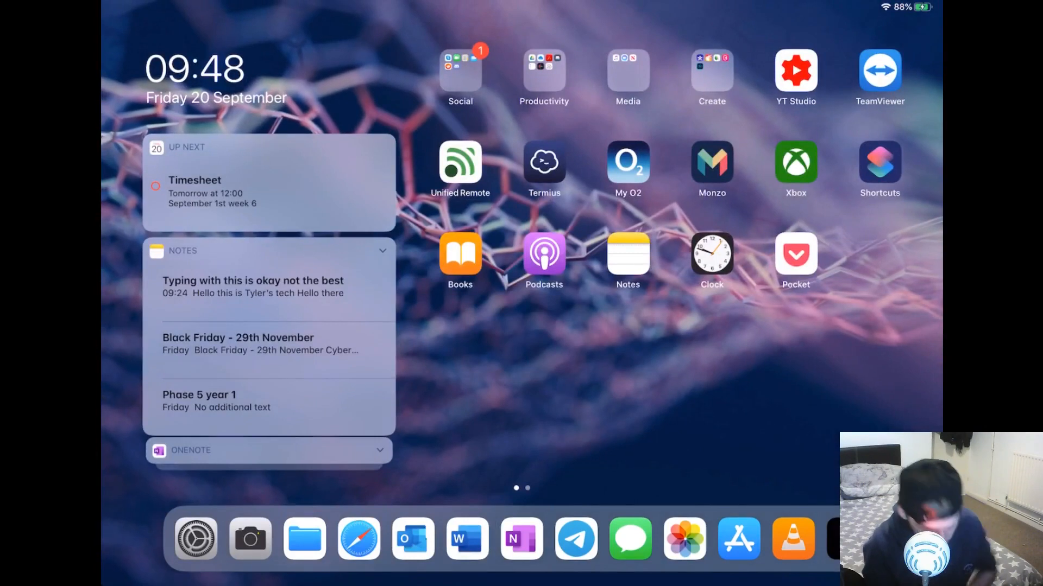
- Browse the OneDrive folders under VLC's Cloud Services, then switch back to OneNote
click(792, 539)
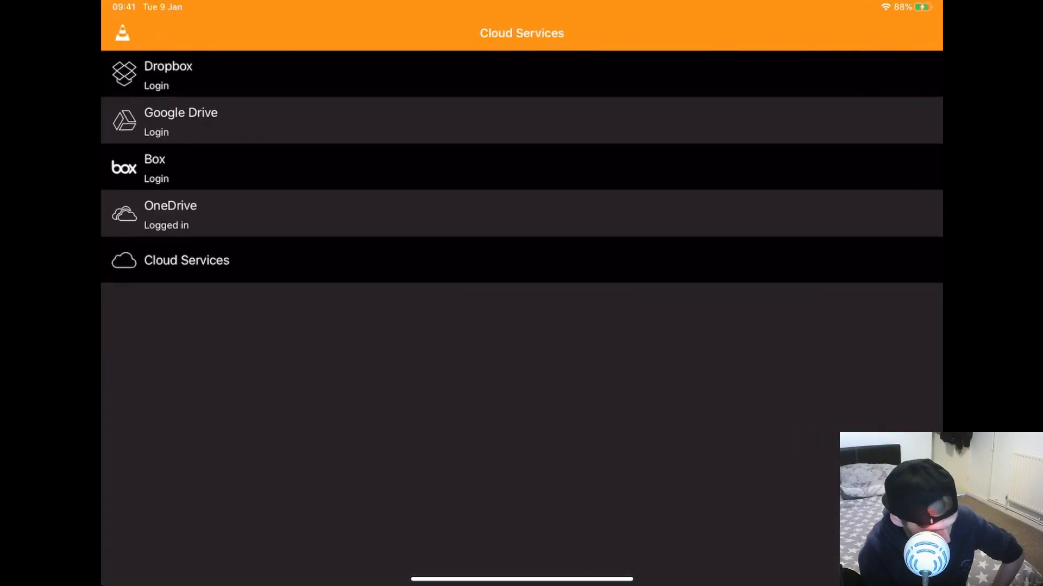
click(170, 213)
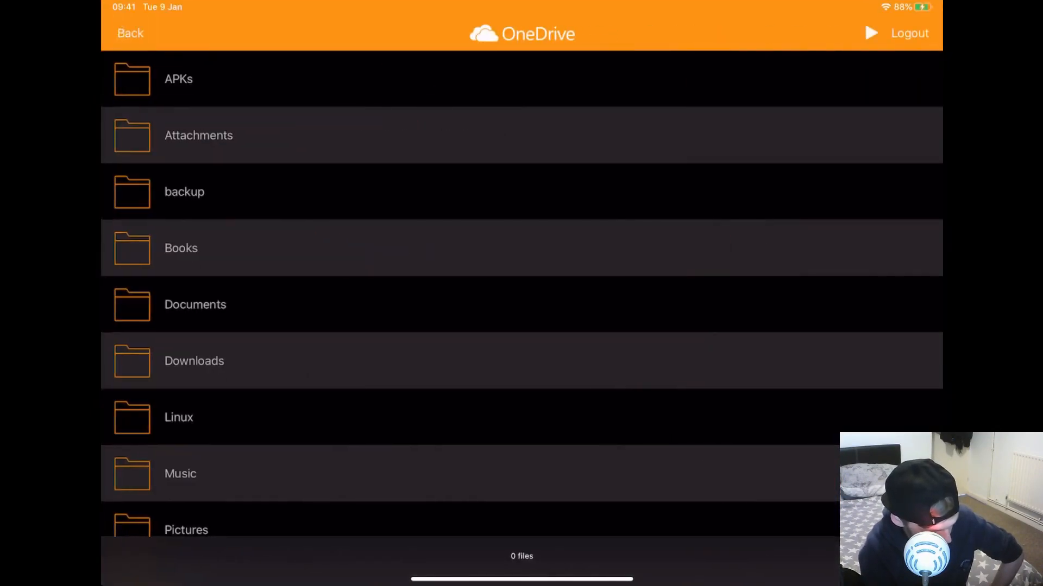
scroll(down, 3)
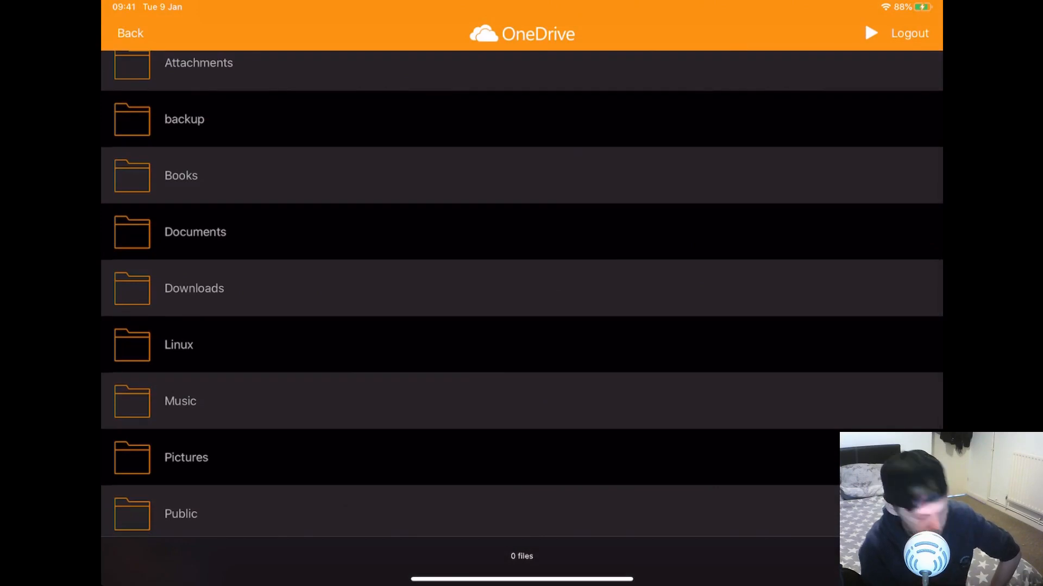
click(129, 33)
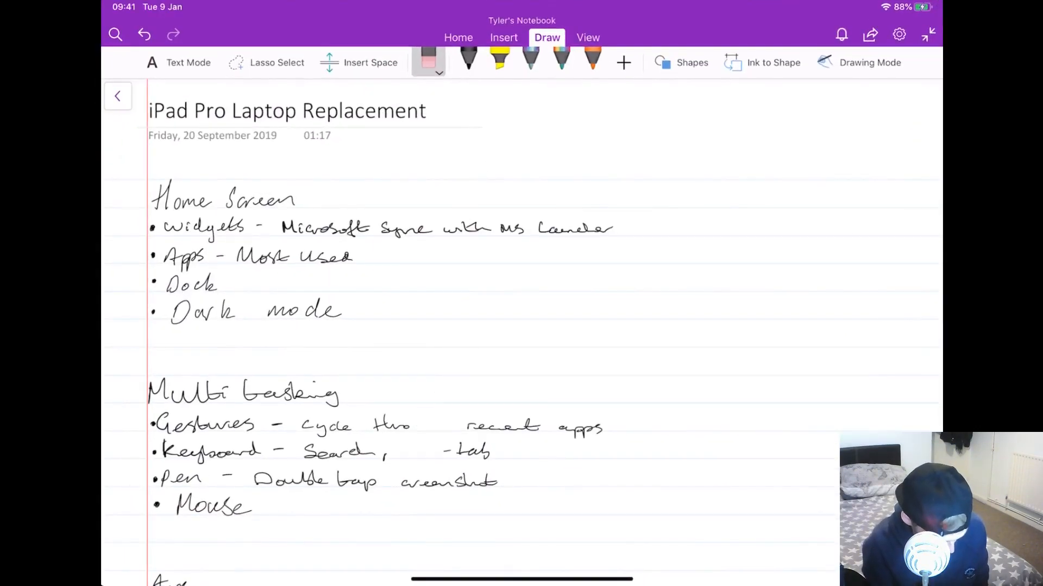
- Browse Downloads, the OneDrive location and the empty Work tag in Files, then return to OneNote
scroll(down, 3)
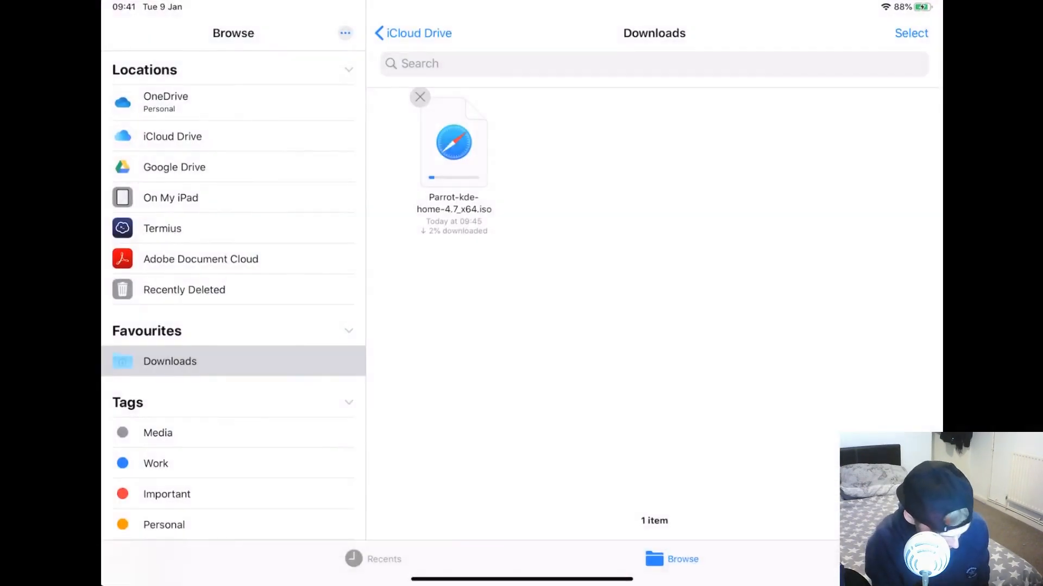
click(165, 103)
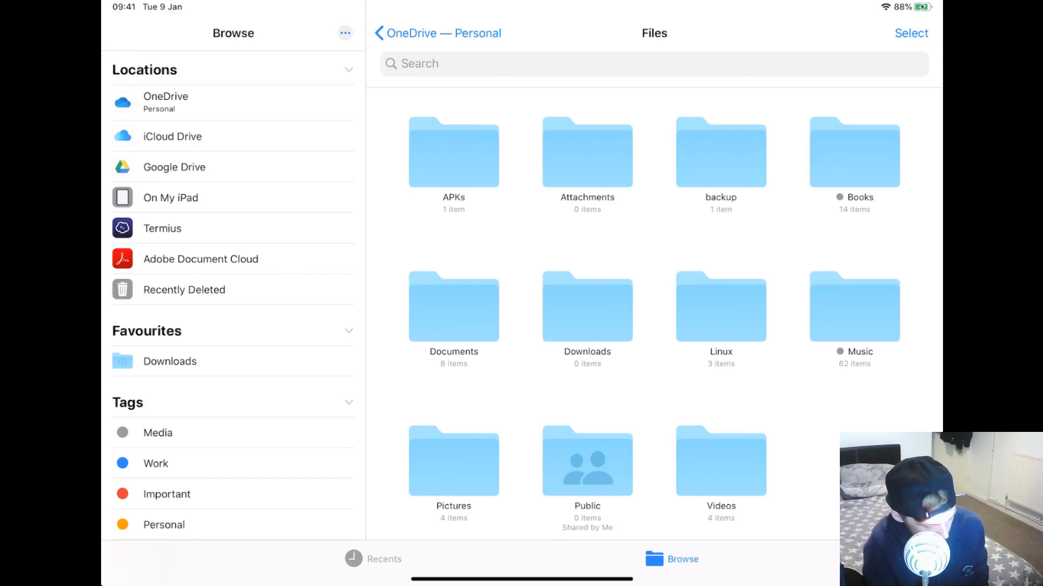
click(169, 361)
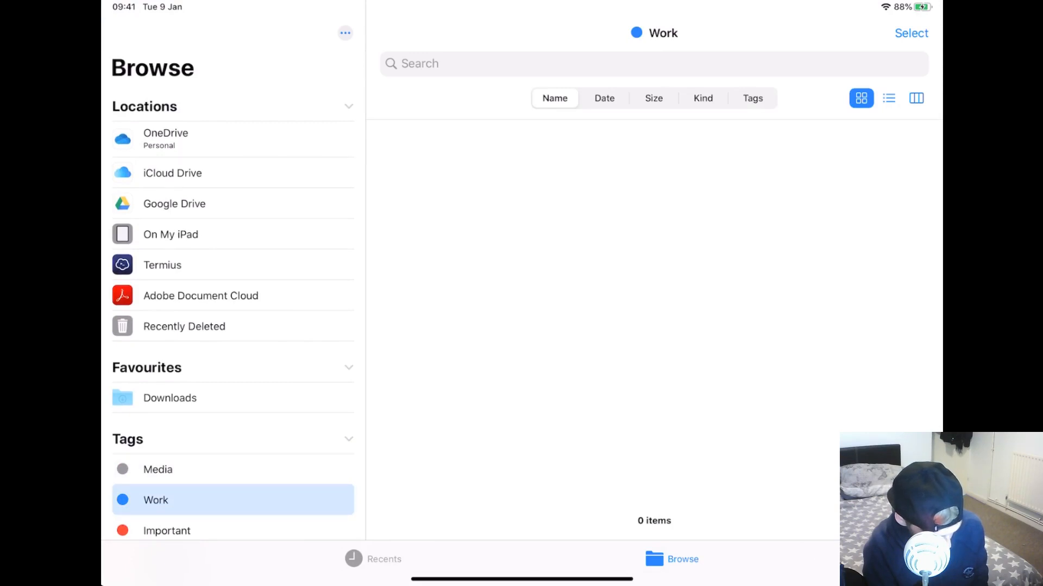
click(165, 138)
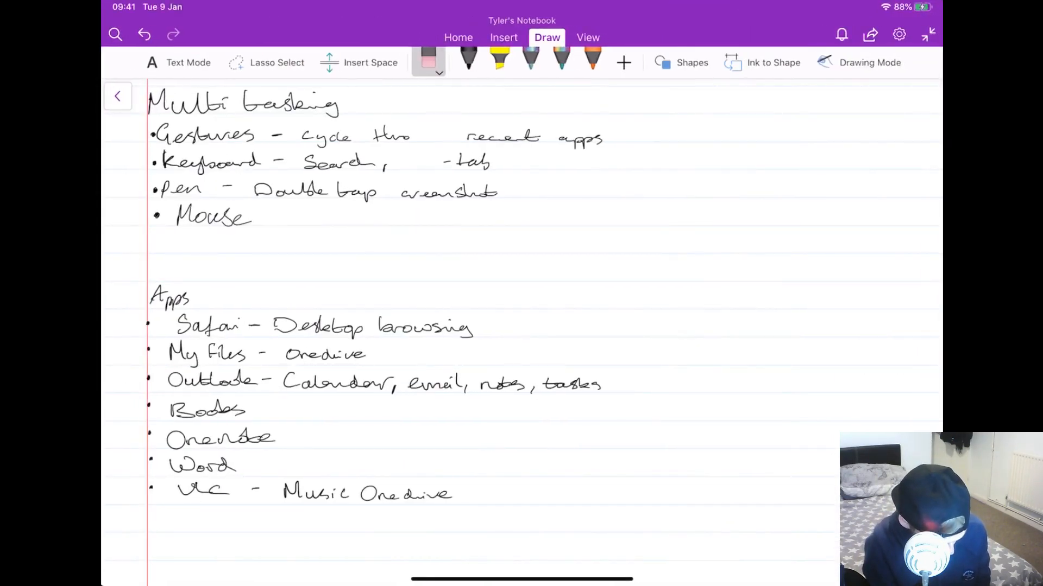
- Scroll the OneNote page down to the handwritten Apps list
scroll(down, 3)
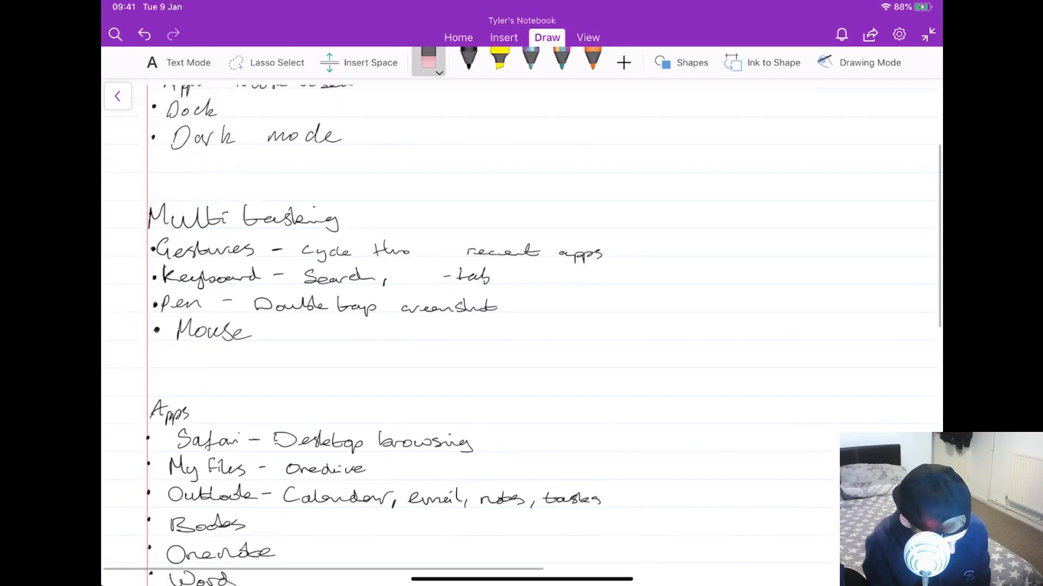
scroll(down, 3)
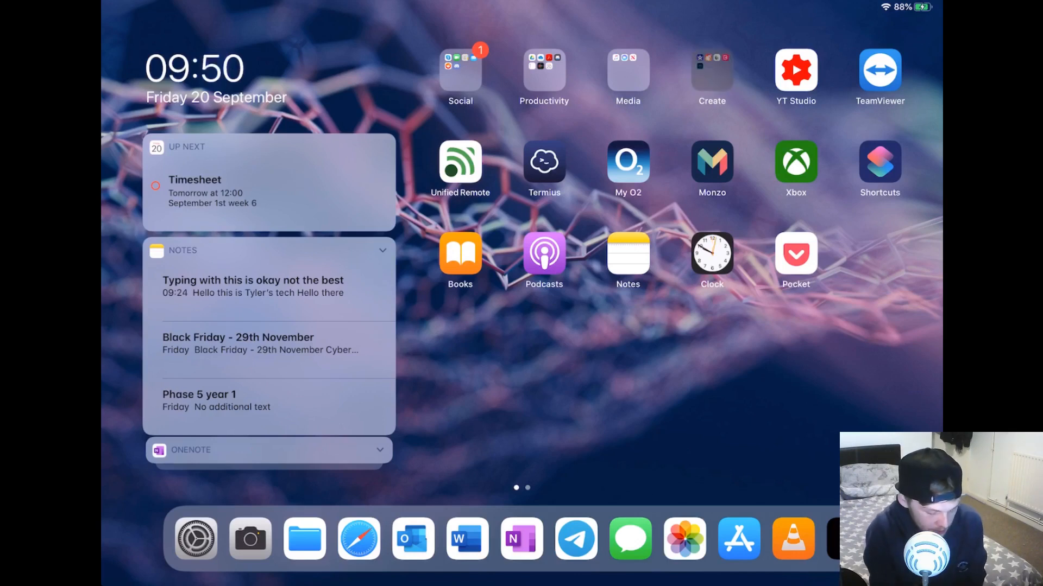
- Launch Termius from the home screen and connect to the Mac host over SSH
click(711, 69)
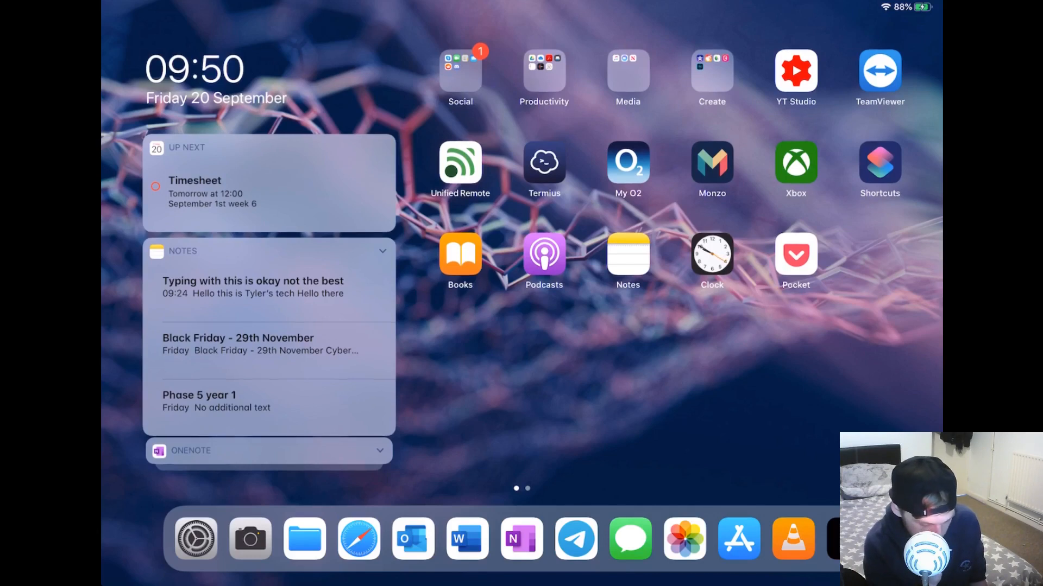
click(543, 163)
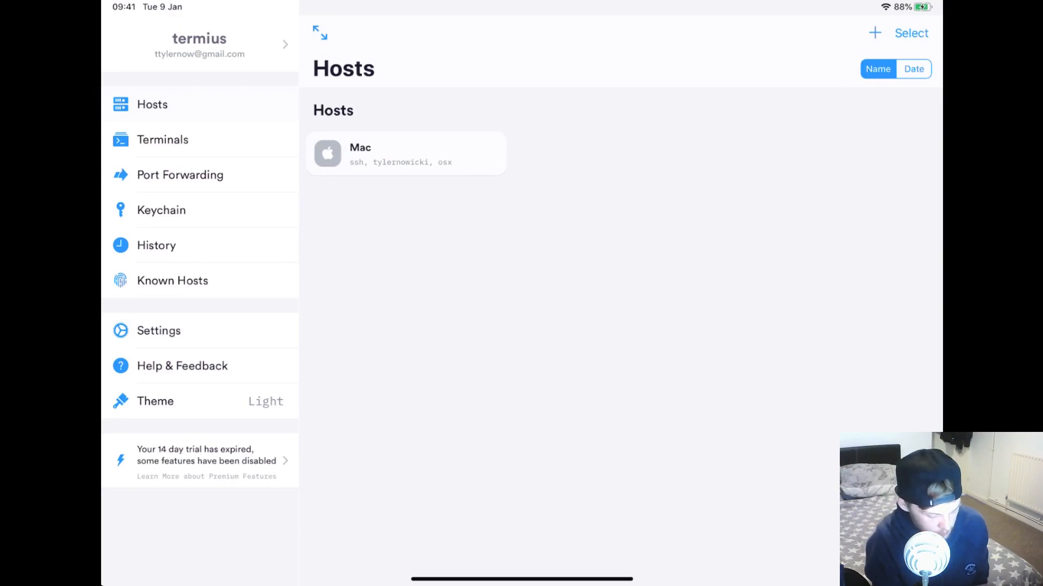
click(406, 153)
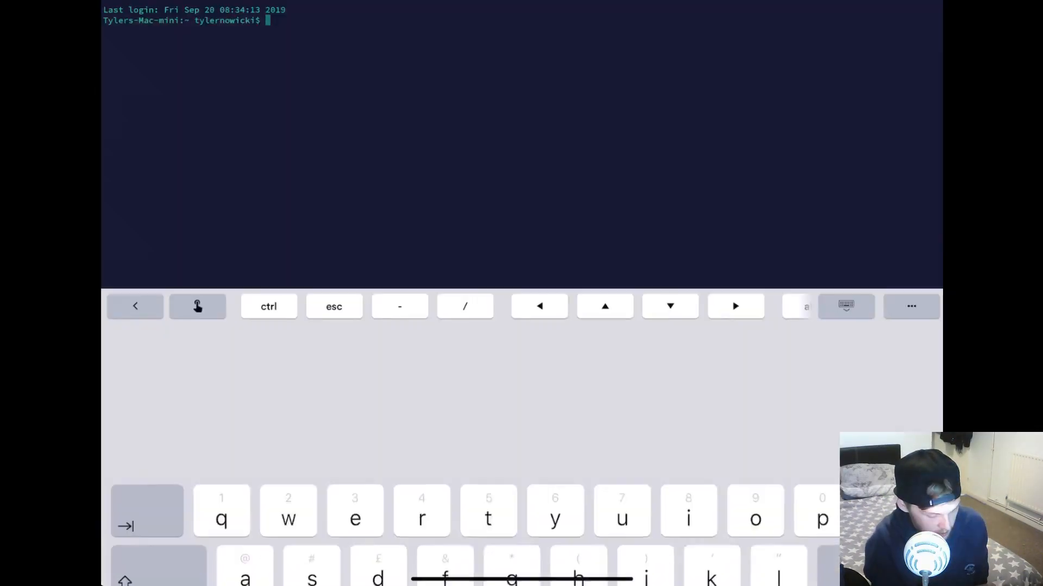